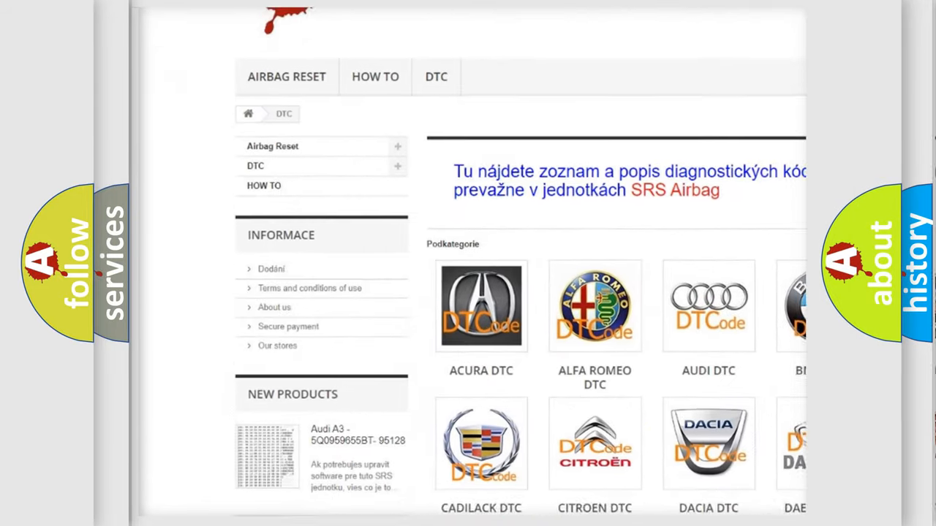
scroll("down", 3)
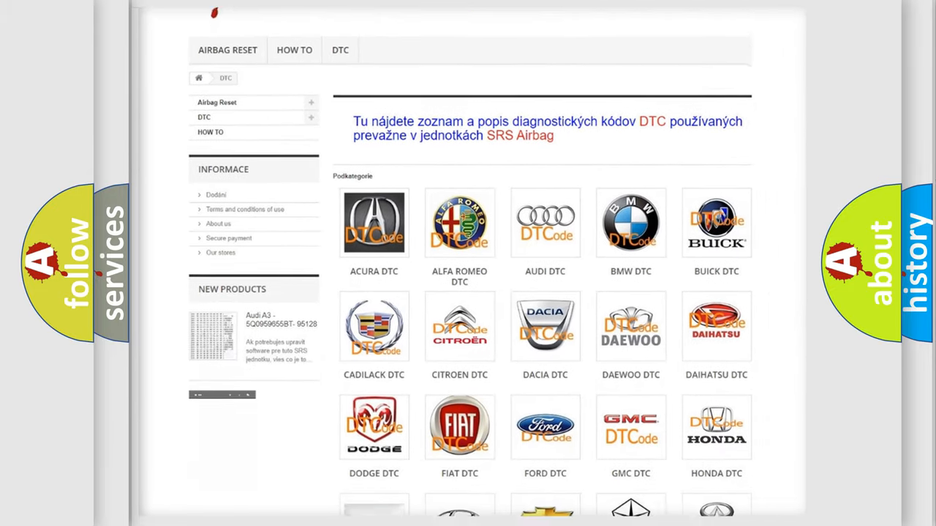
scroll("down", 3)
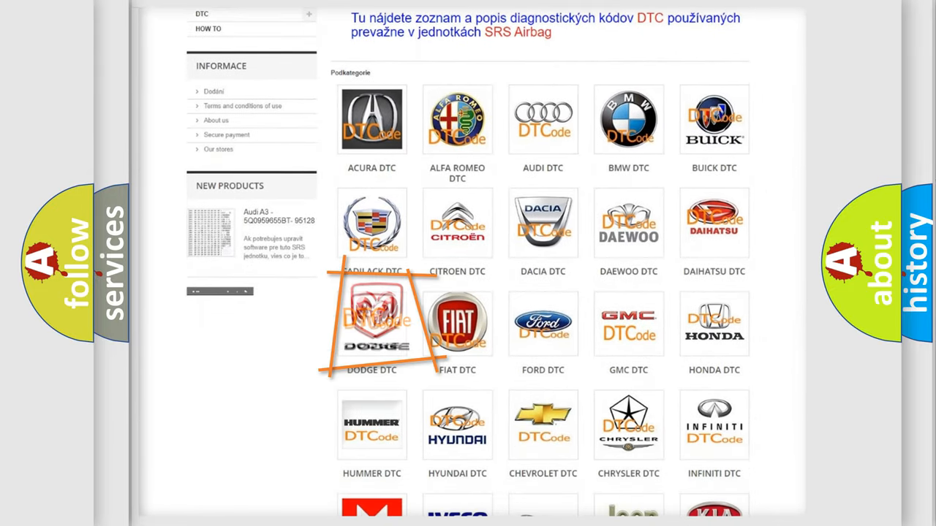